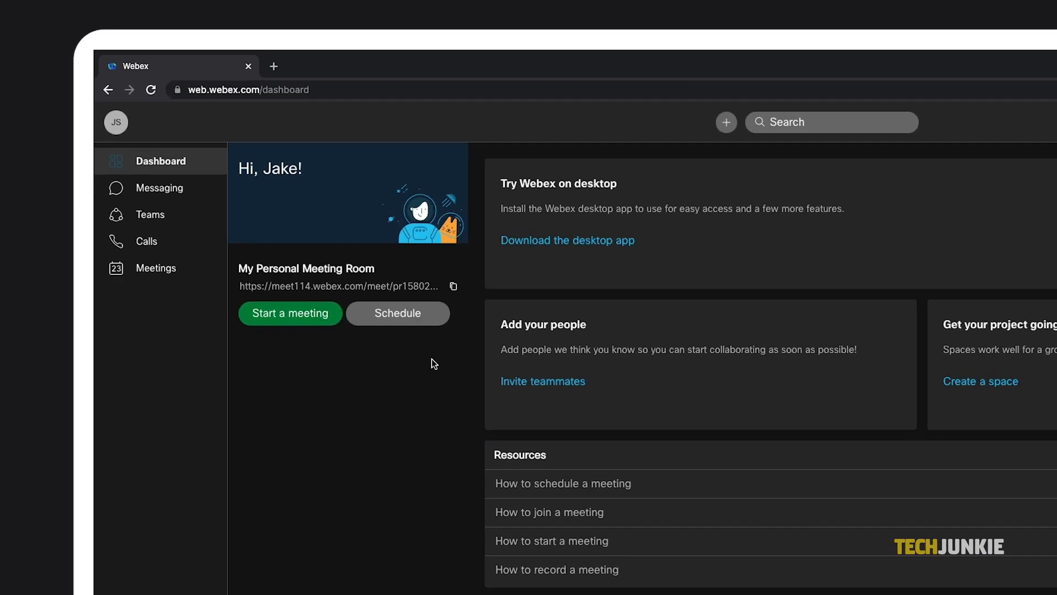
# Start scheduling a meeting from the Personal Meeting Room on the dashboard.
pyautogui.click(397, 312)
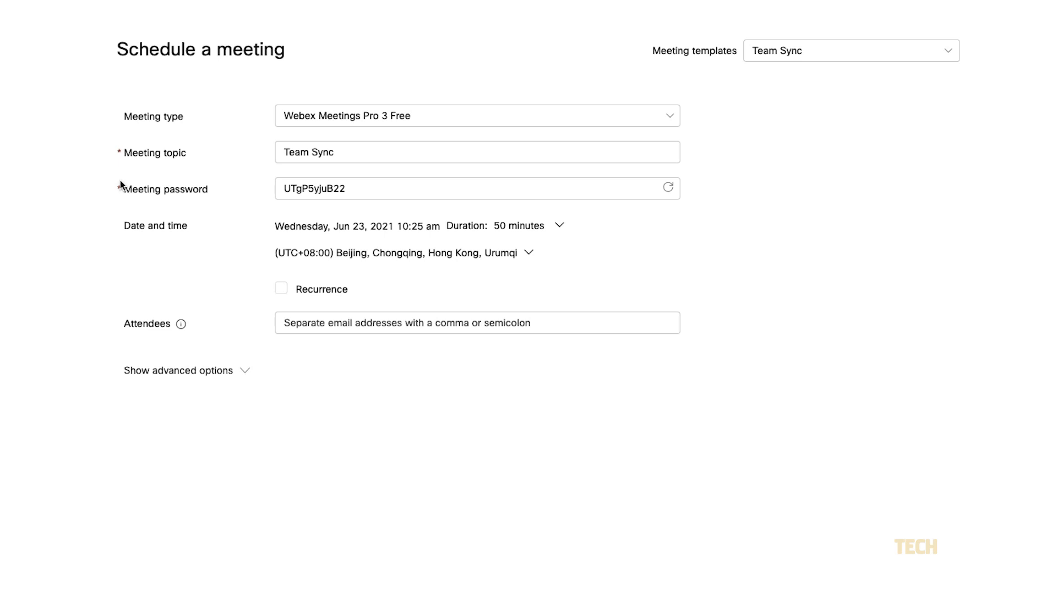
# Change the meeting date to Friday, June 25, 2021 in the calendar picker.
pyautogui.click(851, 50)
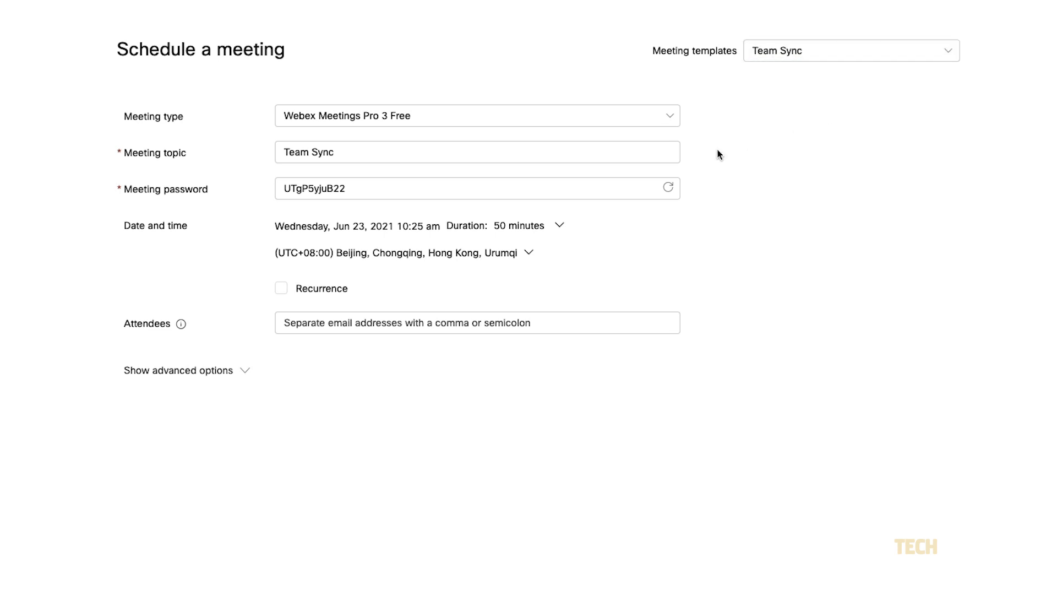
pyautogui.click(358, 226)
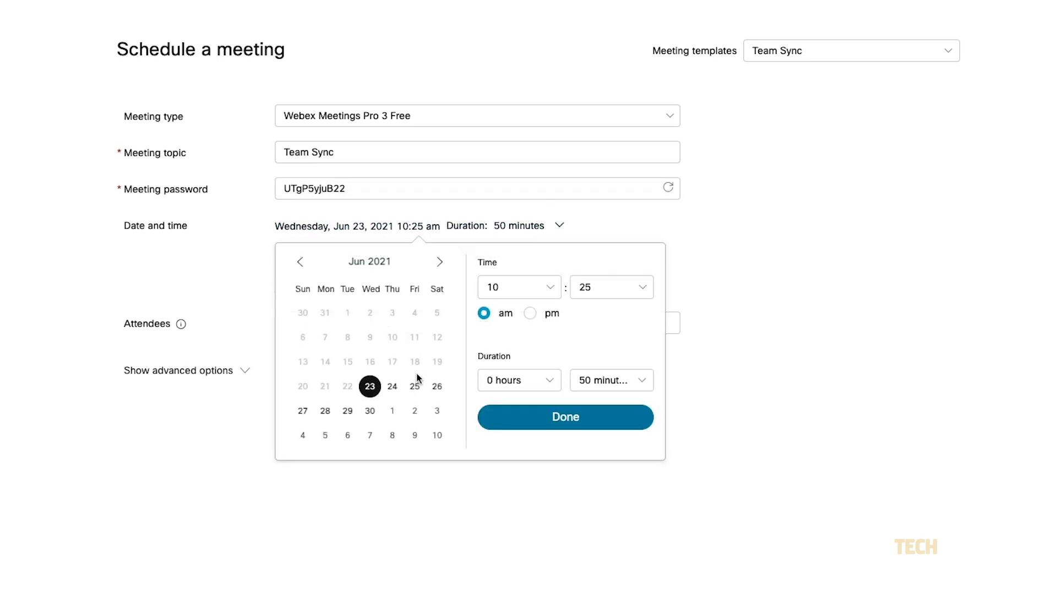
pyautogui.click(565, 417)
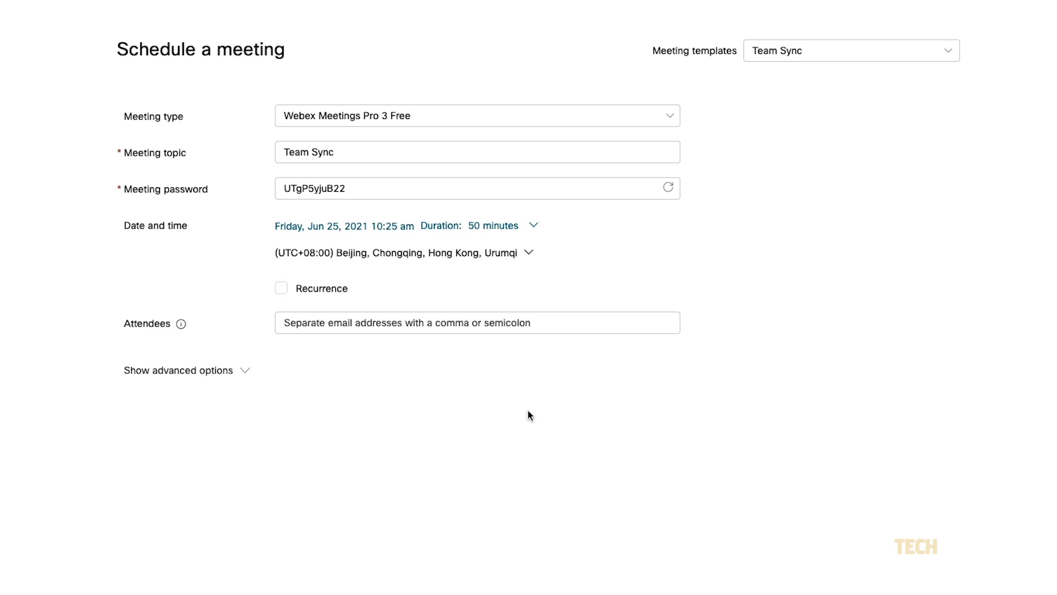
pyautogui.moveTo(238, 373)
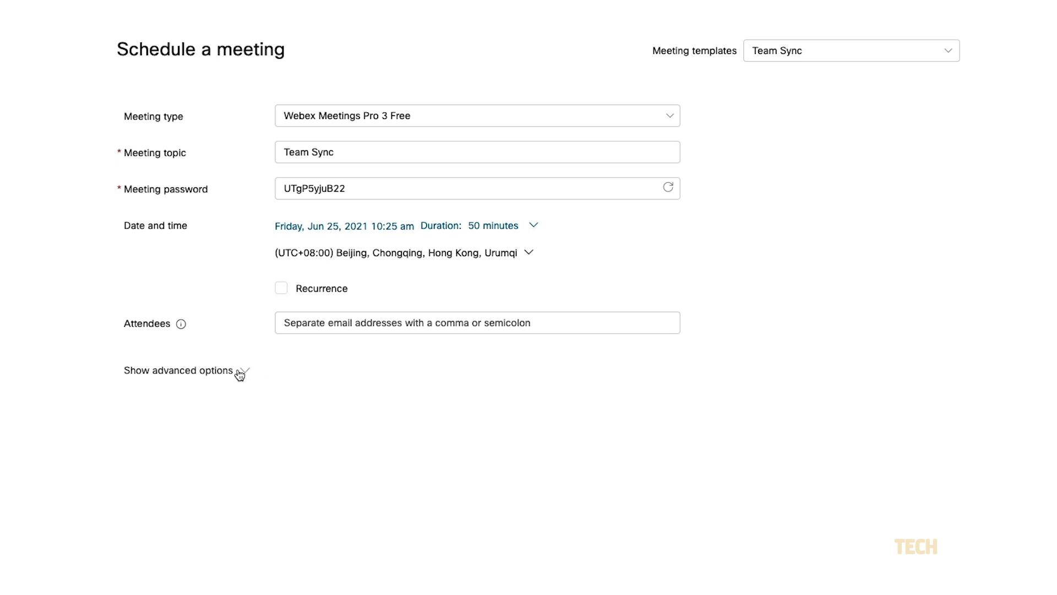
# Review the advanced options and schedule the Team Sync meeting.
pyautogui.click(178, 370)
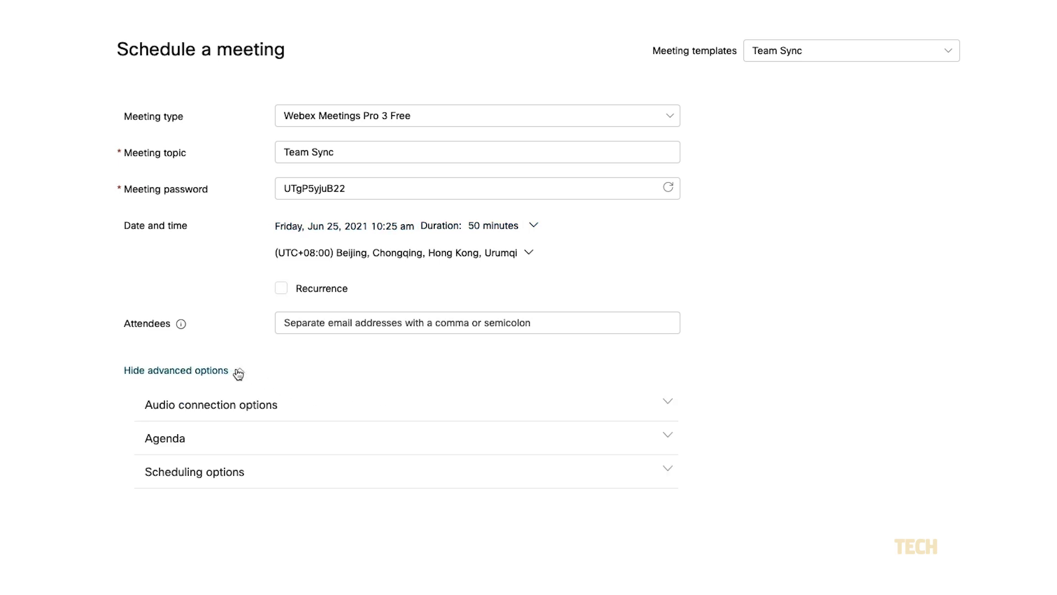
pyautogui.click(210, 404)
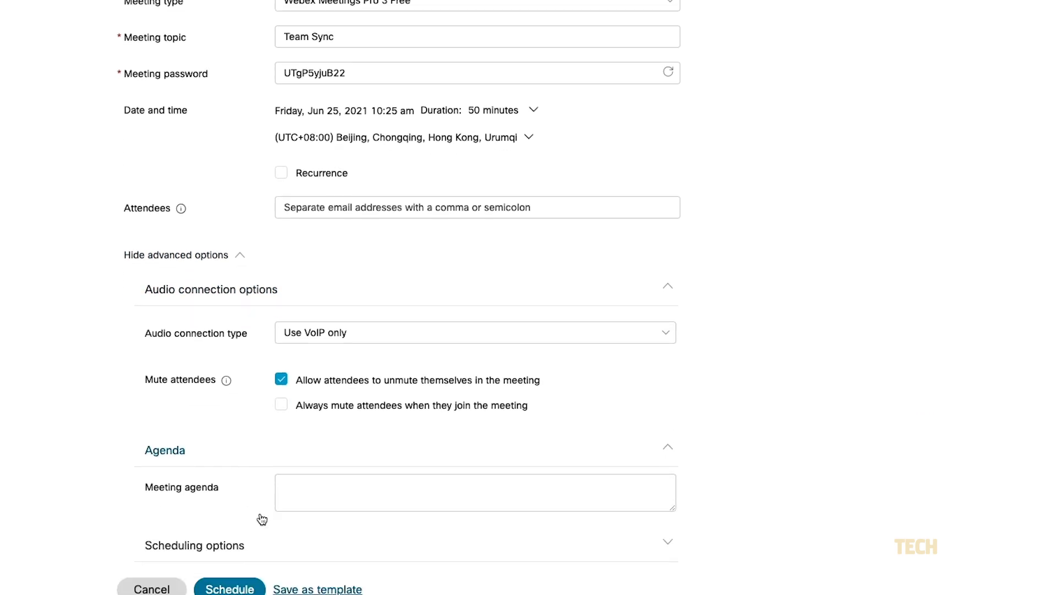
pyautogui.scroll(-3)
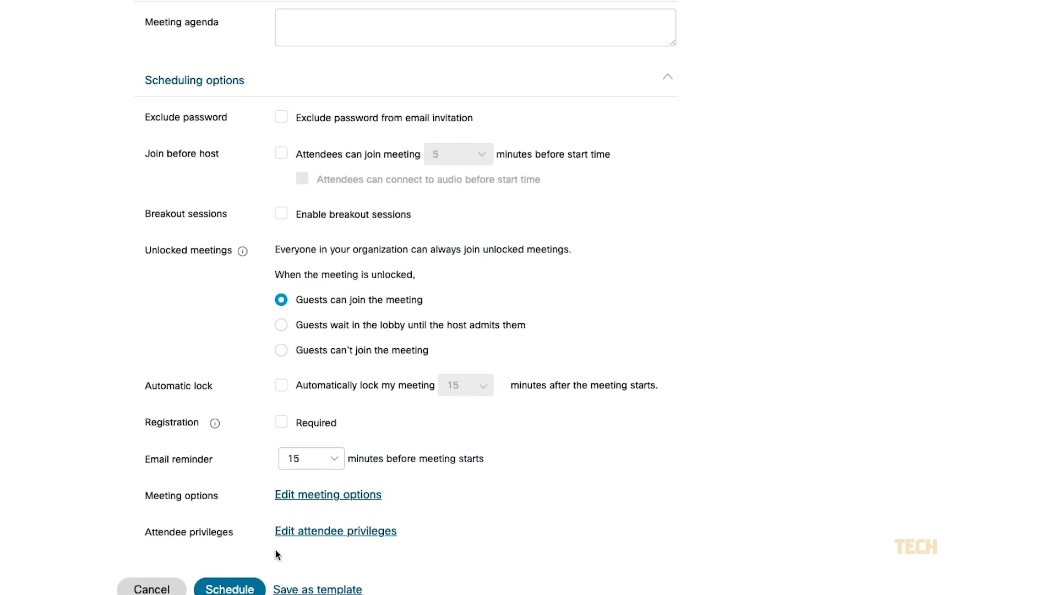
pyautogui.scroll(-3)
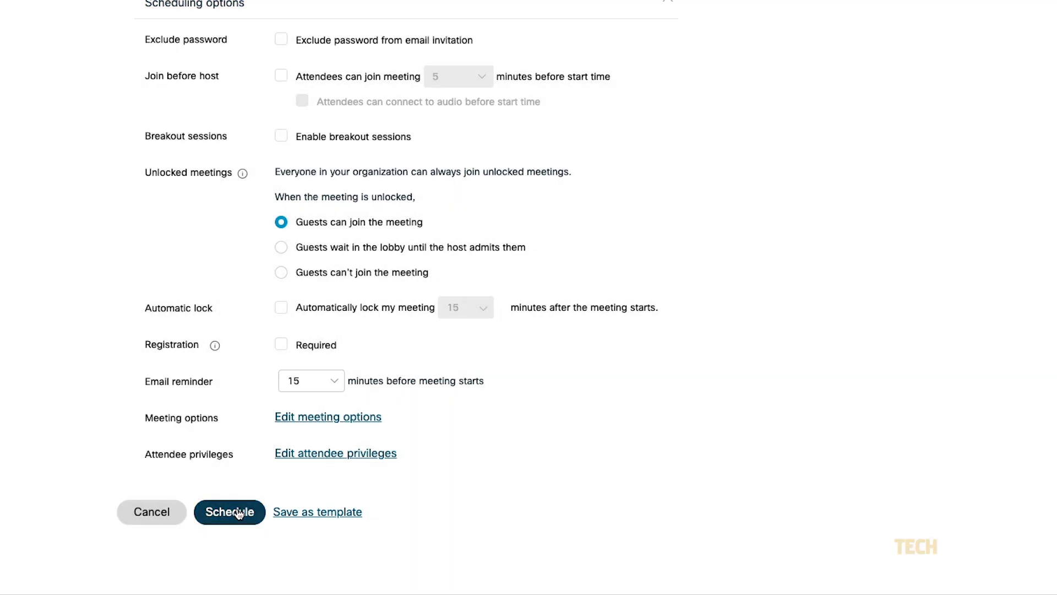
pyautogui.click(229, 512)
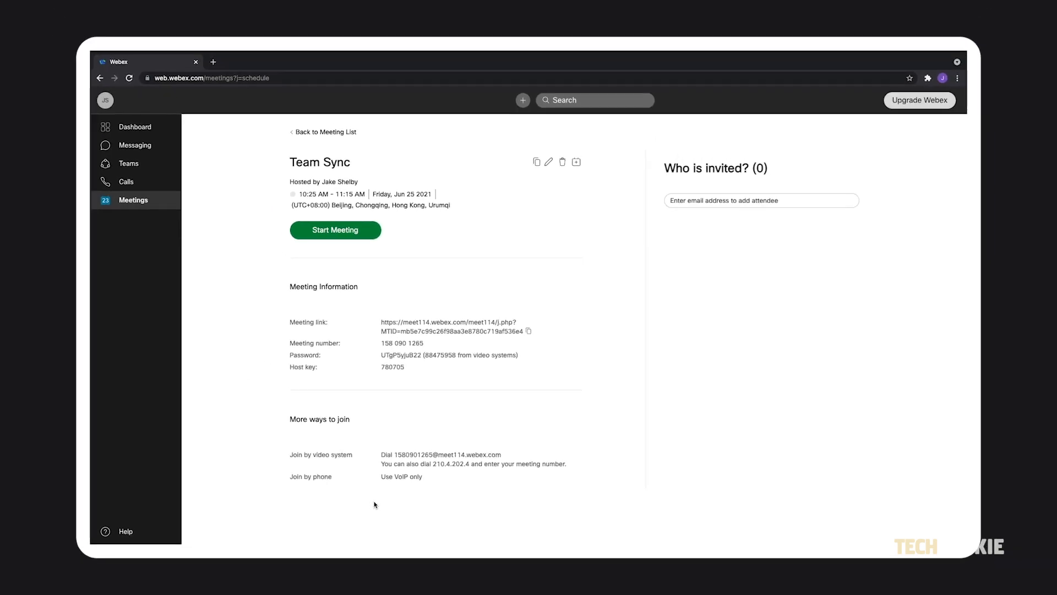